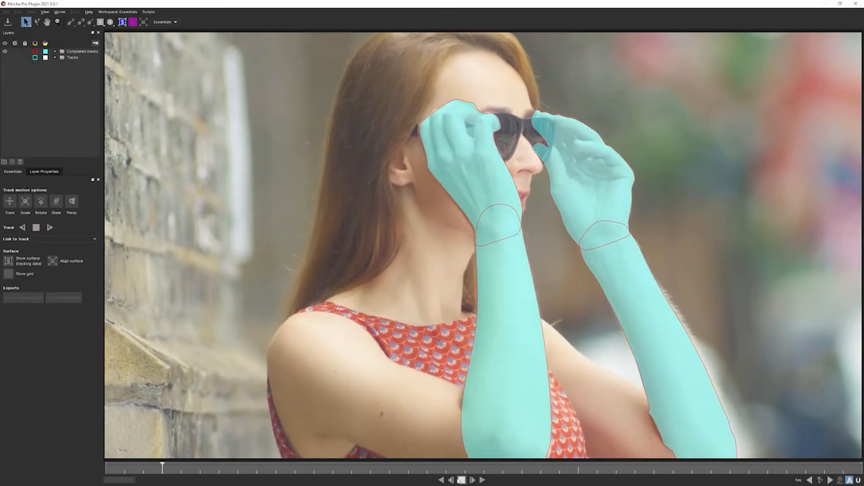
Play the clip to review the existing arm masks before adding the wall shape
{"action": "left_click", "coordinate": [473, 480]}
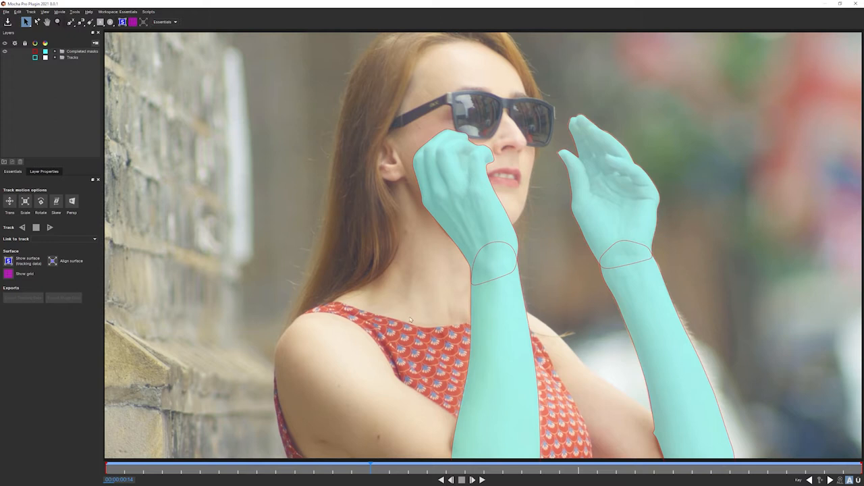
{"action": "mouse_move", "coordinate": [535, 344]}
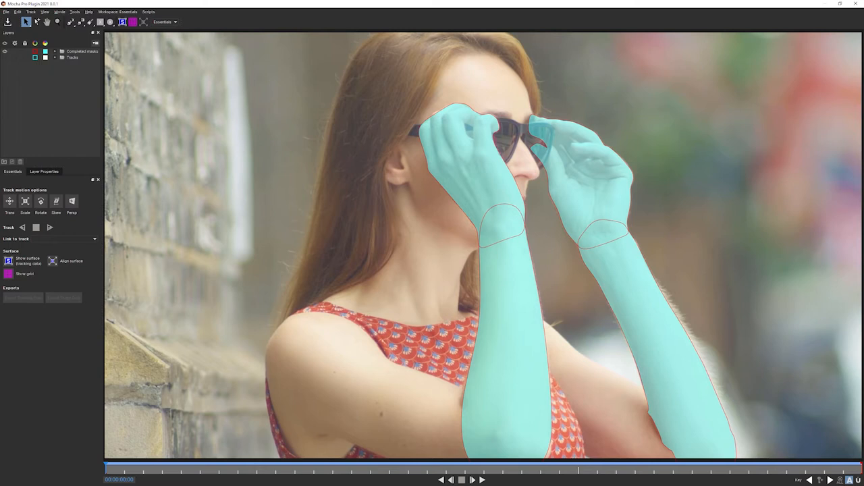
{"action": "mouse_move", "coordinate": [454, 395]}
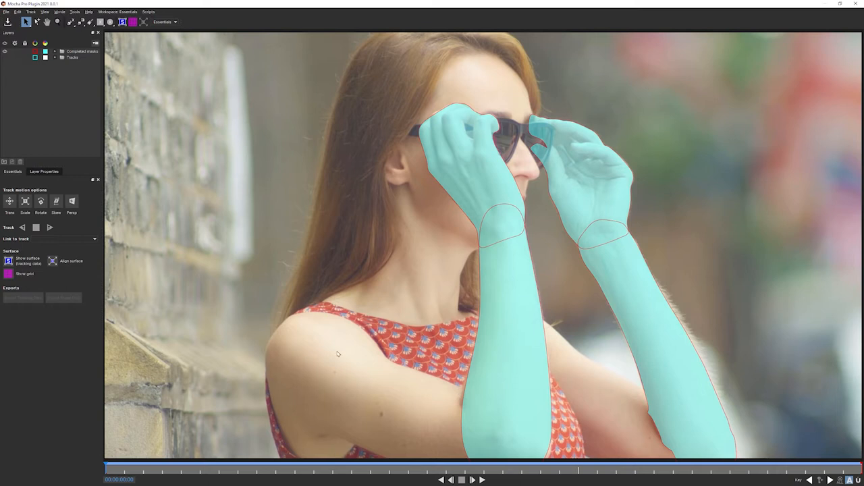
{"action": "mouse_move", "coordinate": [143, 455]}
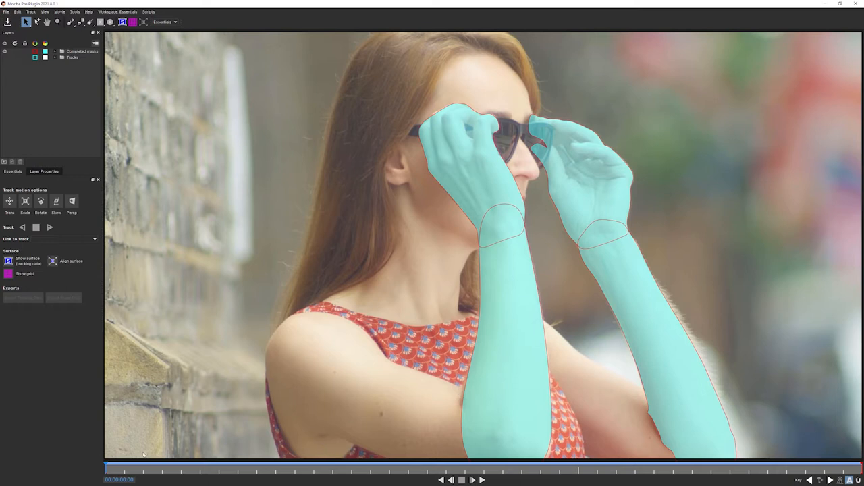
{"action": "left_click", "coordinate": [482, 479]}
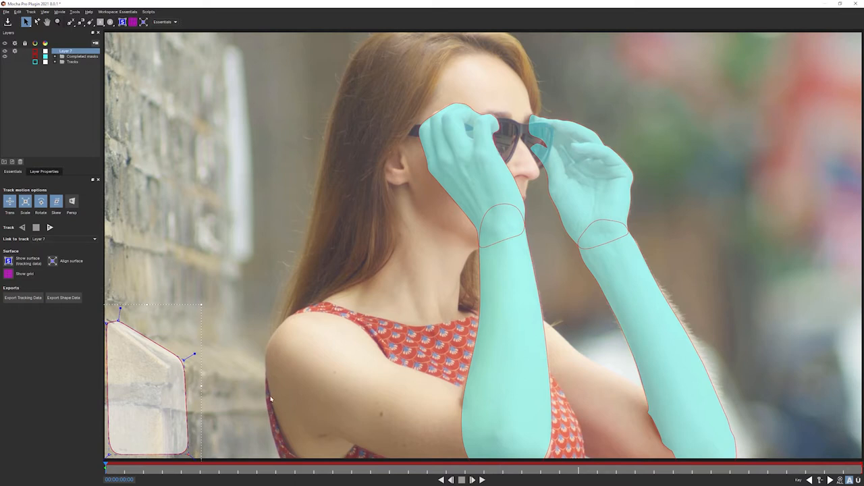
{"action": "mouse_move", "coordinate": [500, 422]}
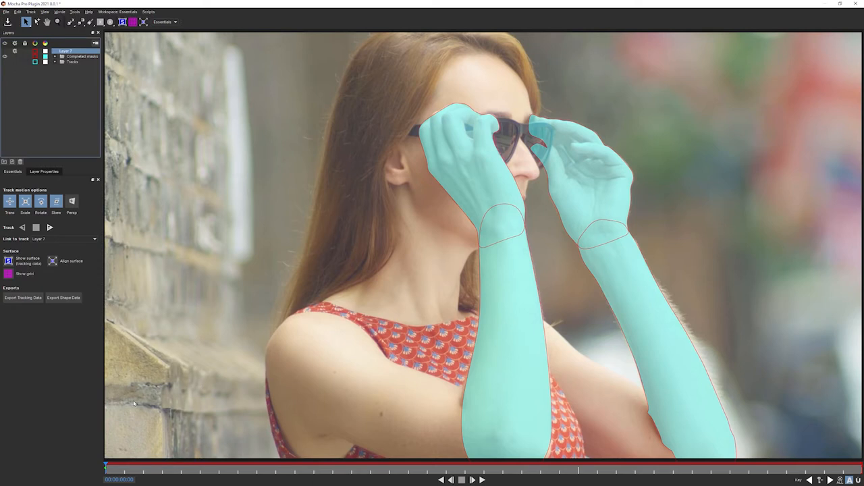
{"action": "mouse_move", "coordinate": [510, 141]}
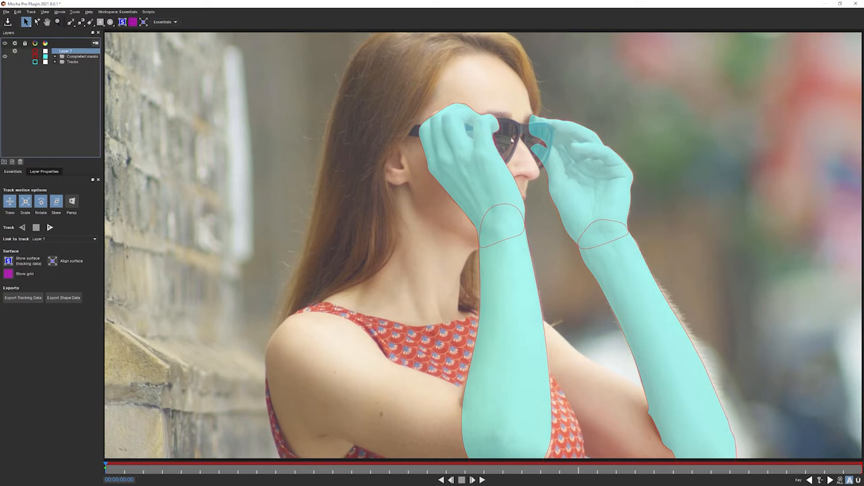
{"action": "mouse_move", "coordinate": [160, 209]}
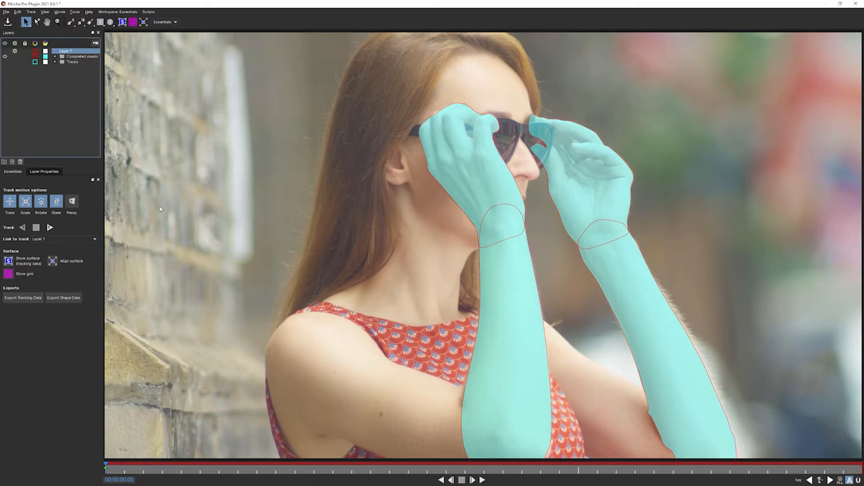
{"action": "mouse_move", "coordinate": [135, 341]}
{"action": "type", "text": "Background Track"}
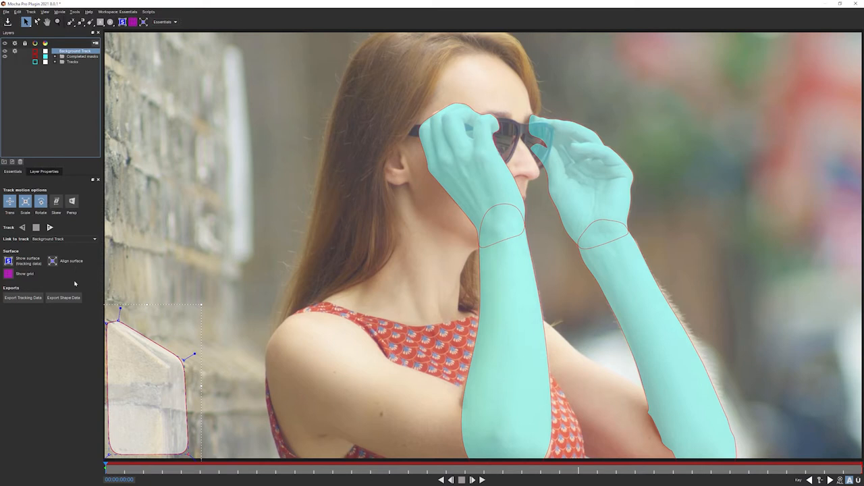
Select the brick-wall layer and track it forward through the clip
{"action": "left_click", "coordinate": [50, 227]}
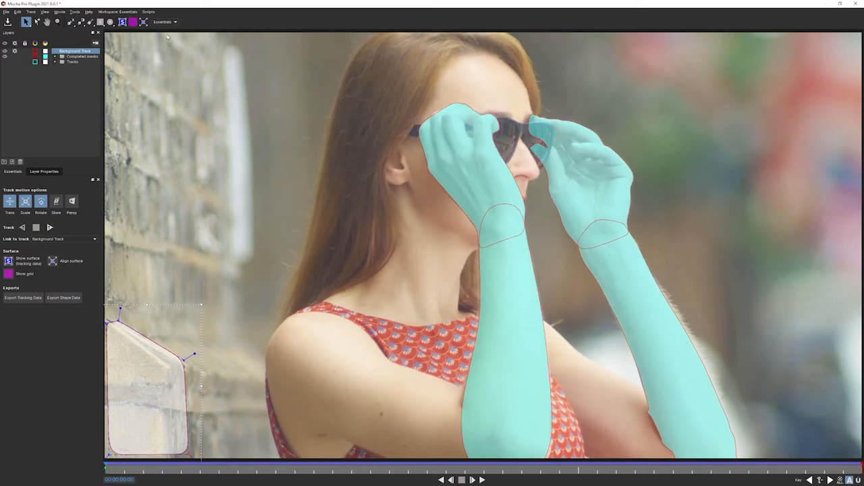
{"action": "left_click", "coordinate": [45, 11]}
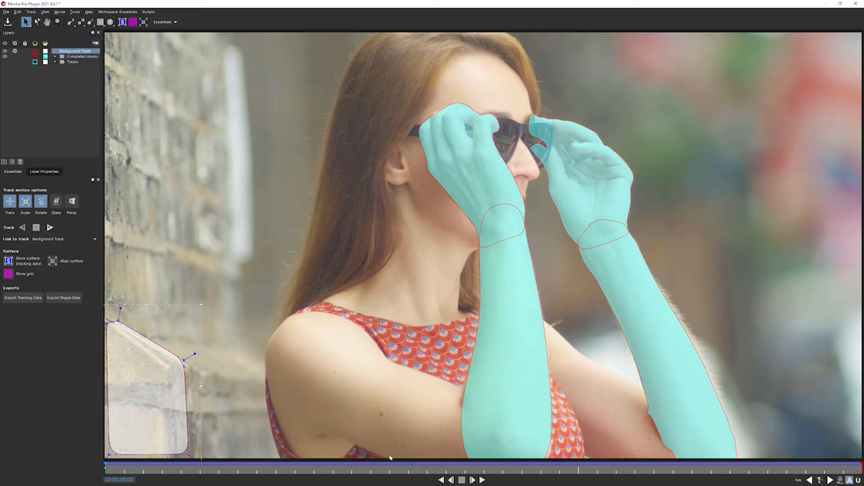
{"action": "left_click", "coordinate": [472, 479]}
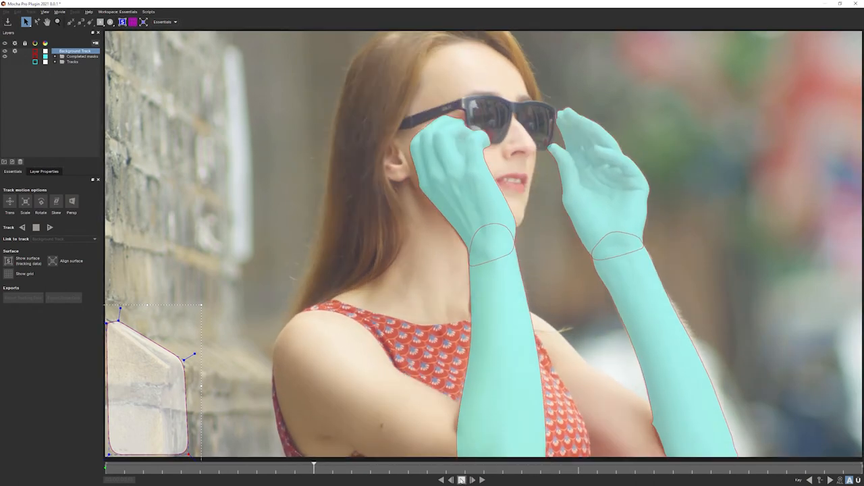
Return to the first frame and delete the Background Track layer
{"action": "left_click", "coordinate": [472, 479]}
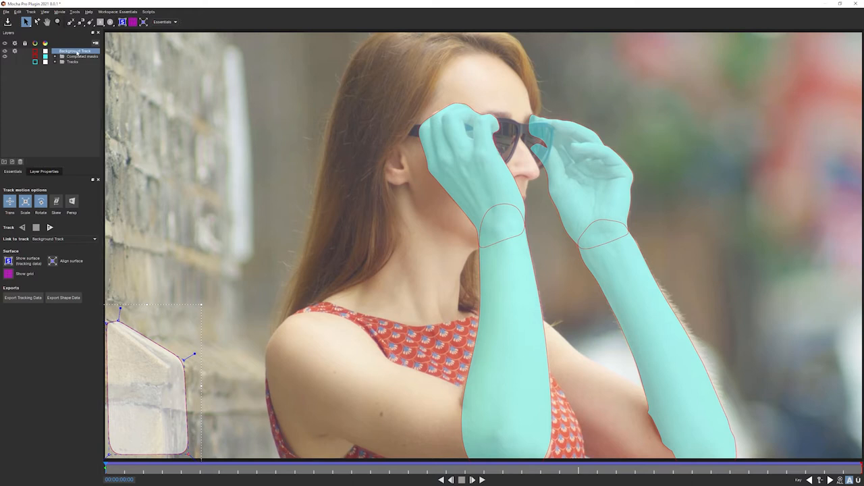
{"action": "left_click", "coordinate": [72, 63]}
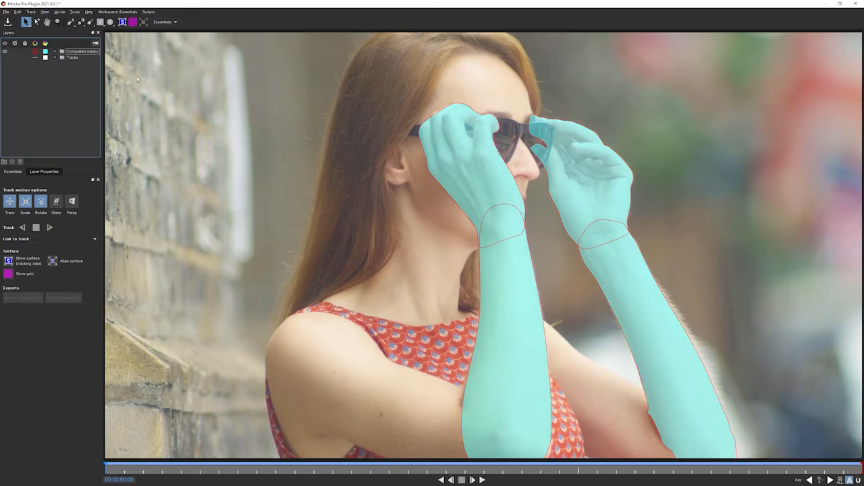
{"action": "mouse_move", "coordinate": [76, 27]}
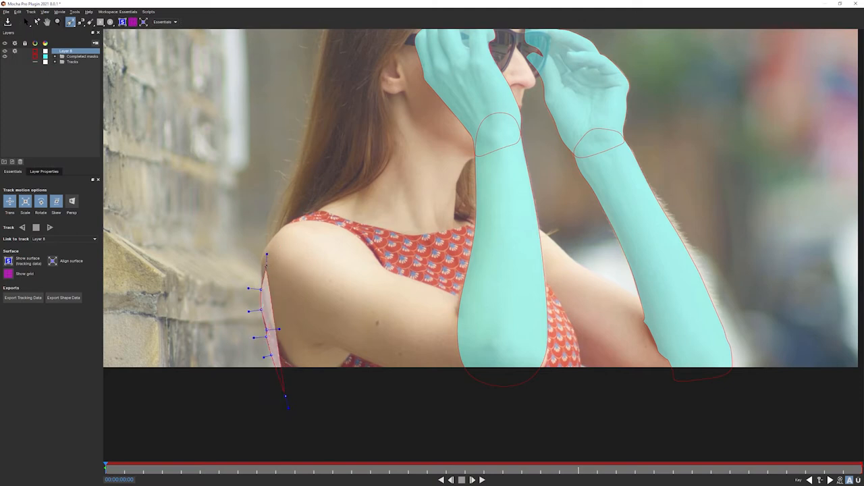
Draw an X-spline around her left shoulder and across the dress front to close the shape
{"action": "left_click_drag", "start_coordinate": [267, 255], "coordinate": [295, 209]}
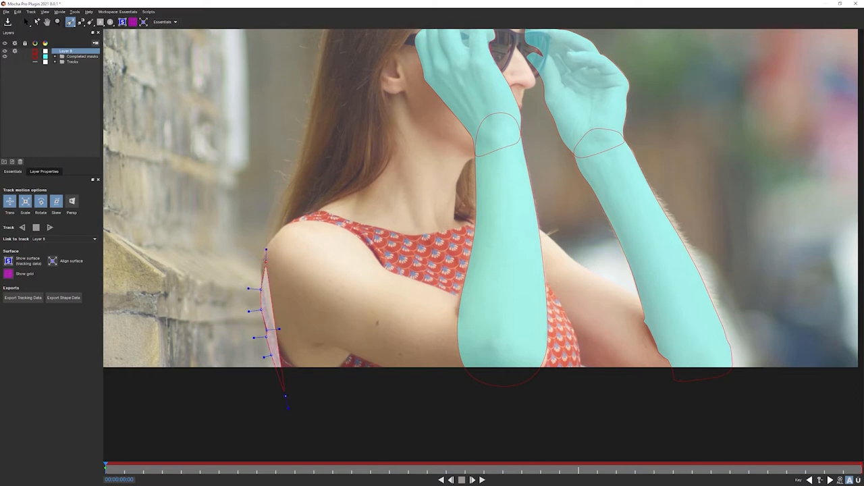
{"action": "left_click_drag", "start_coordinate": [265, 249], "coordinate": [282, 221]}
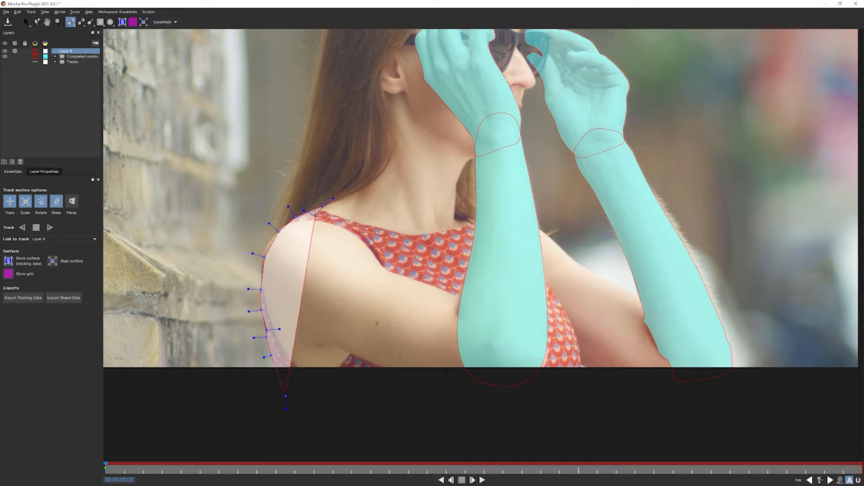
{"action": "left_click_drag", "start_coordinate": [331, 200], "coordinate": [520, 184]}
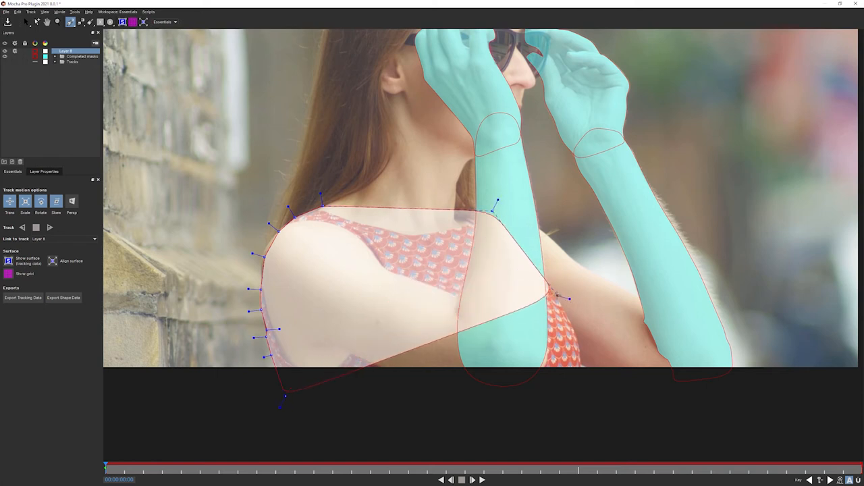
{"action": "left_click_drag", "start_coordinate": [561, 297], "coordinate": [583, 331]}
{"action": "type", "text": "Dress Mask"}
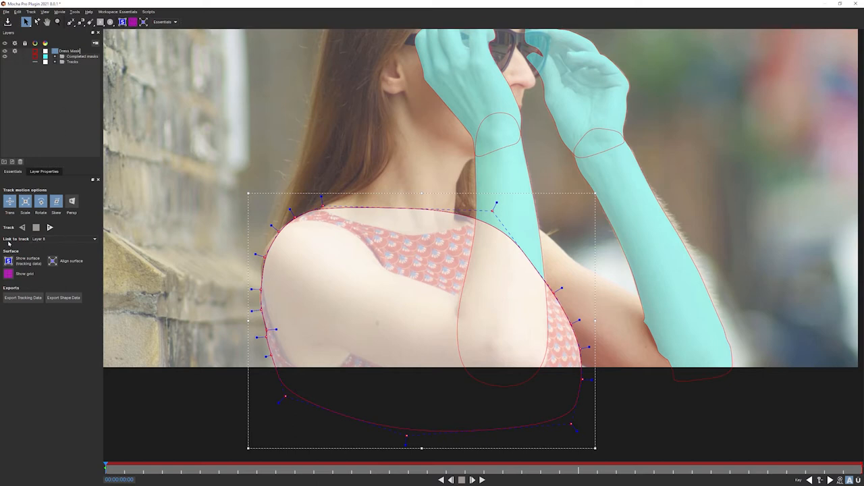
Link the Dress Mask to the Background Track layer's motion via Link to Track
{"action": "left_click", "coordinate": [64, 239]}
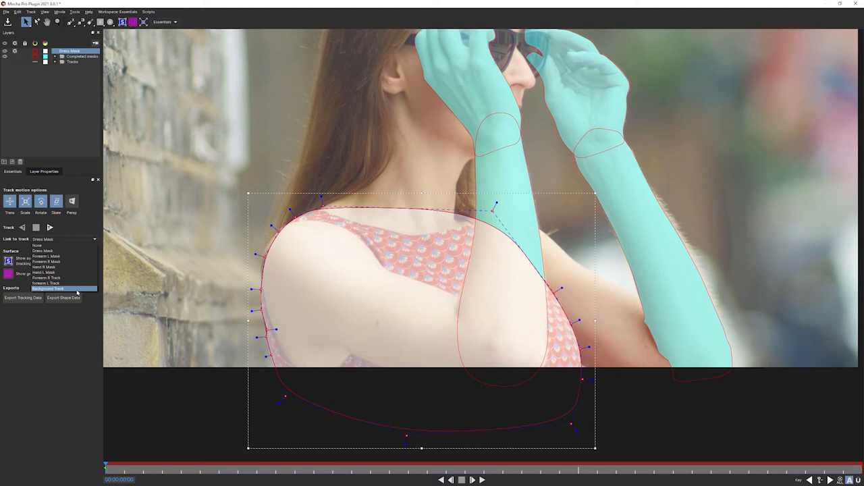
{"action": "left_click", "coordinate": [49, 289]}
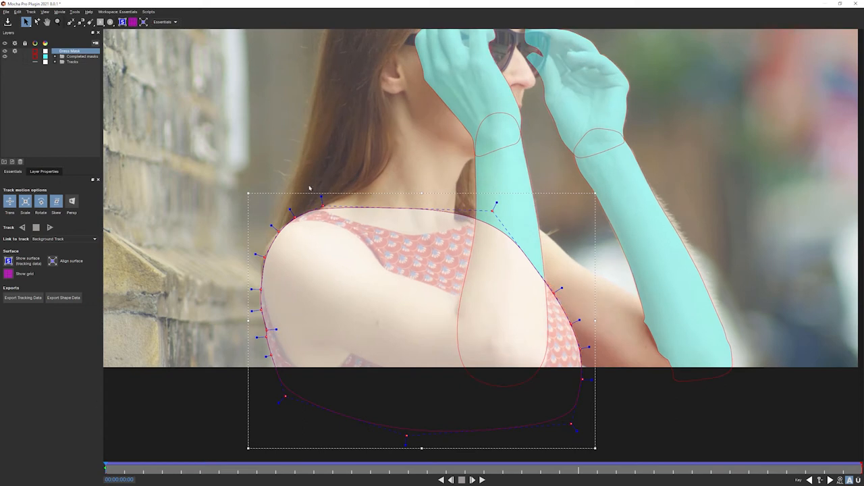
{"action": "mouse_move", "coordinate": [362, 288]}
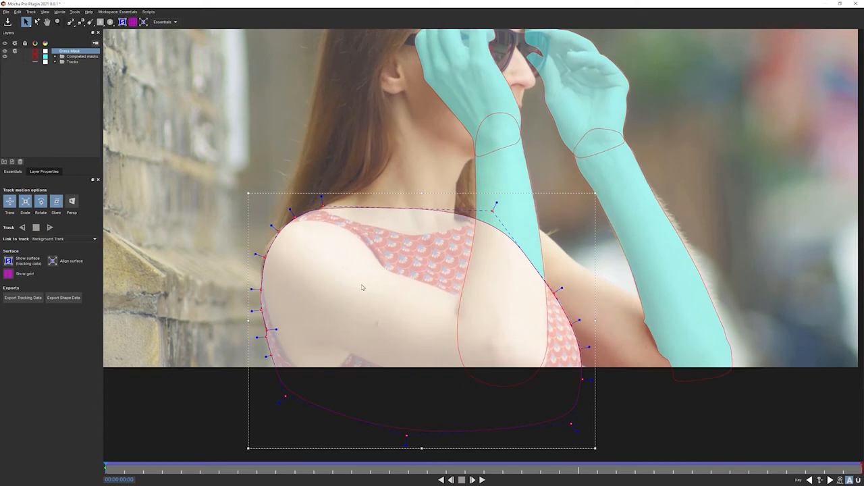
{"action": "mouse_move", "coordinate": [357, 294]}
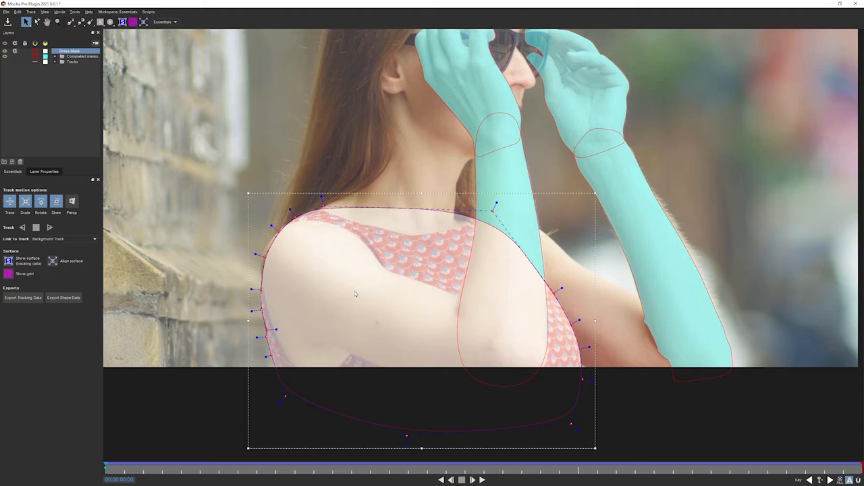
{"action": "mouse_move", "coordinate": [461, 257]}
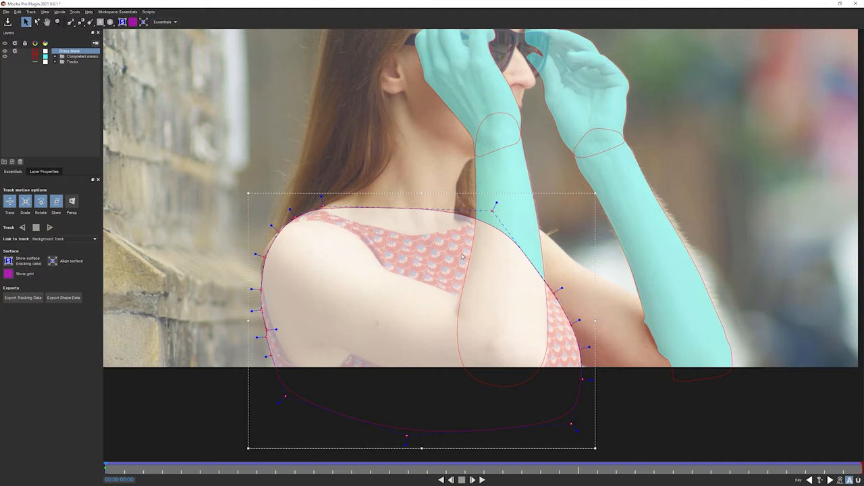
{"action": "mouse_move", "coordinate": [155, 283]}
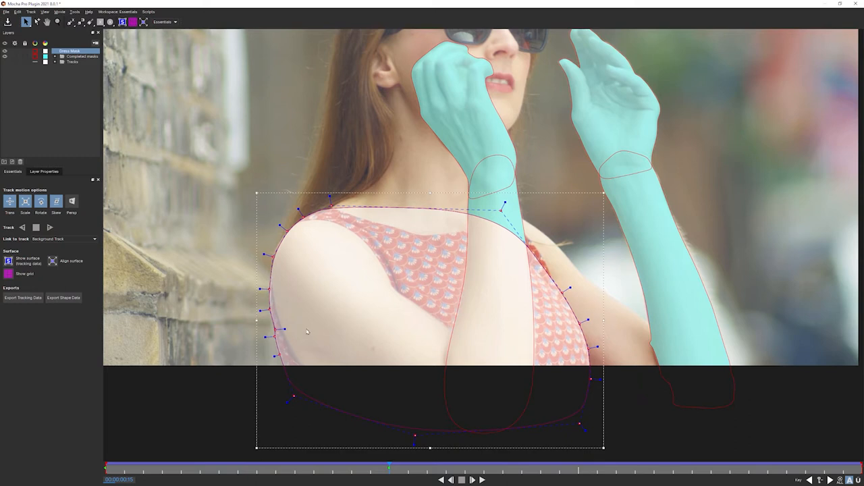
{"action": "mouse_move", "coordinate": [62, 32]}
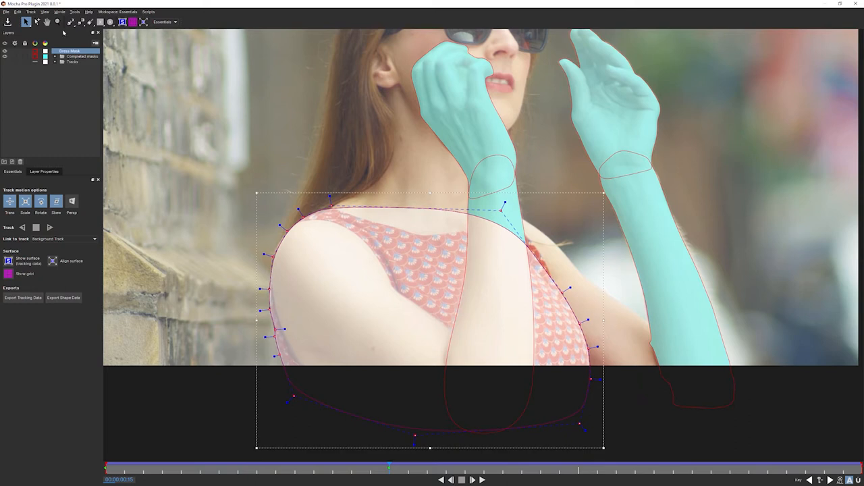
Turn off the coloured matte fills from the View menu
{"action": "left_click", "coordinate": [45, 11]}
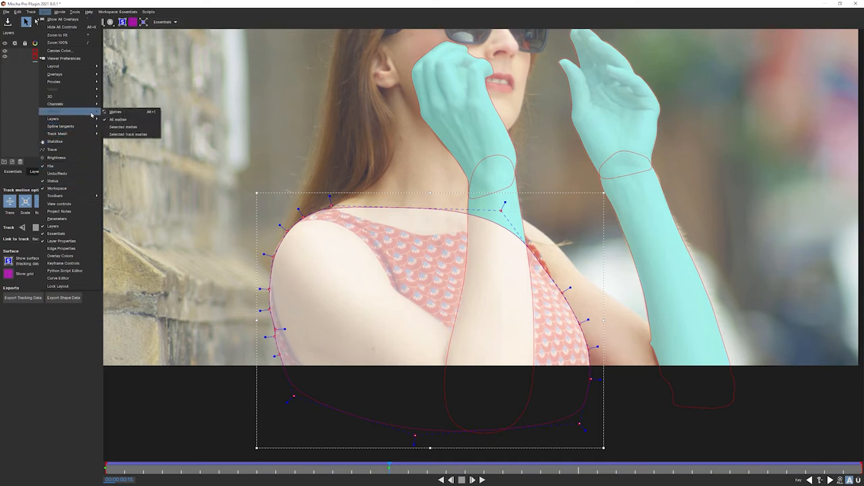
{"action": "left_click", "coordinate": [115, 111]}
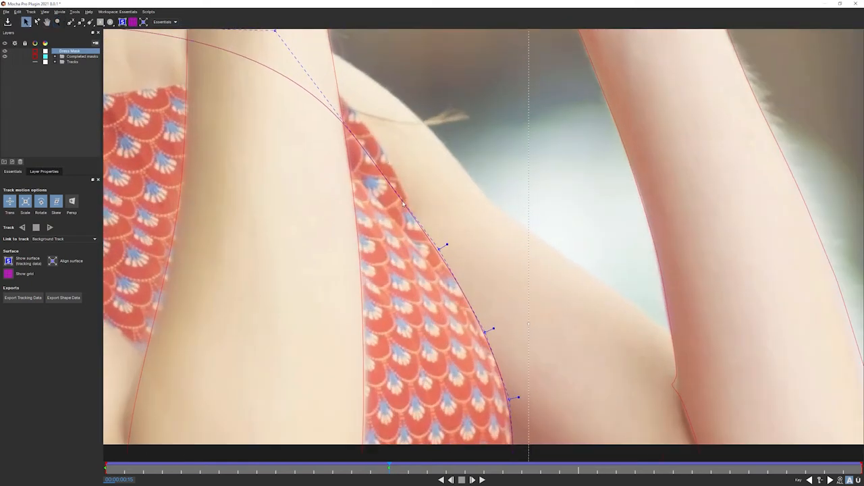
{"action": "mouse_move", "coordinate": [365, 214]}
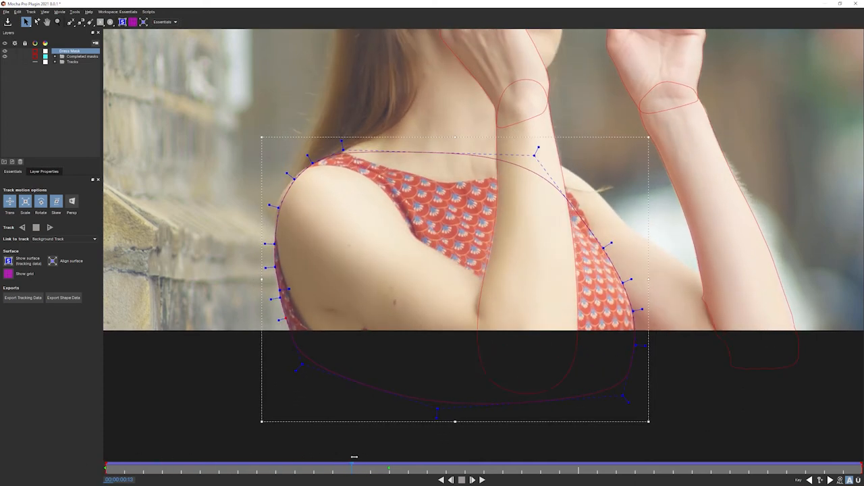
Scrub the timeline to a later frame where the dress meets her raised arm
{"action": "left_click_drag", "start_coordinate": [353, 458], "coordinate": [533, 458]}
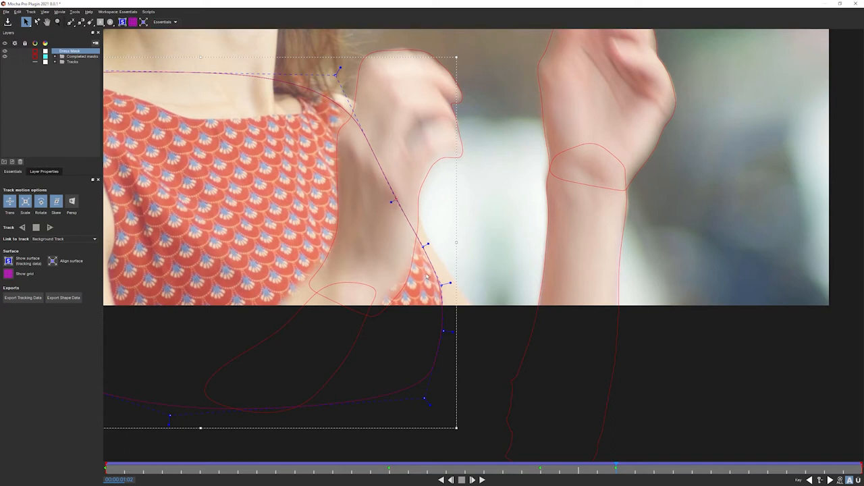
{"action": "mouse_move", "coordinate": [620, 435]}
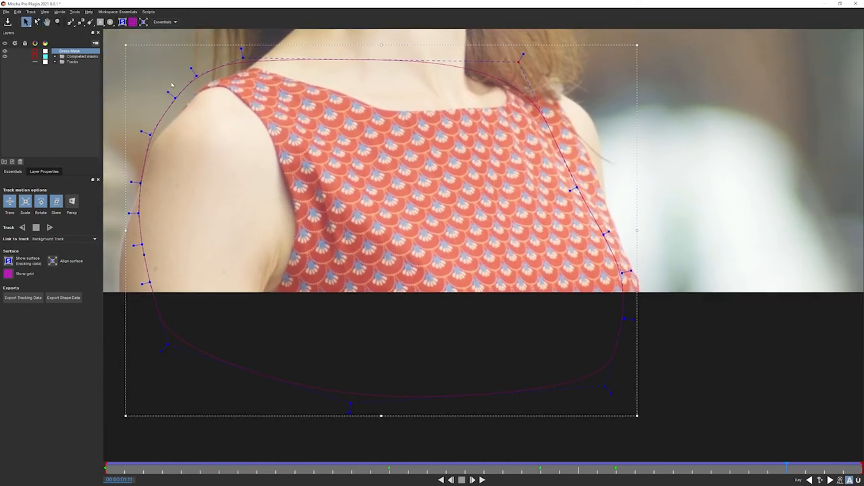
{"action": "mouse_move", "coordinate": [178, 240]}
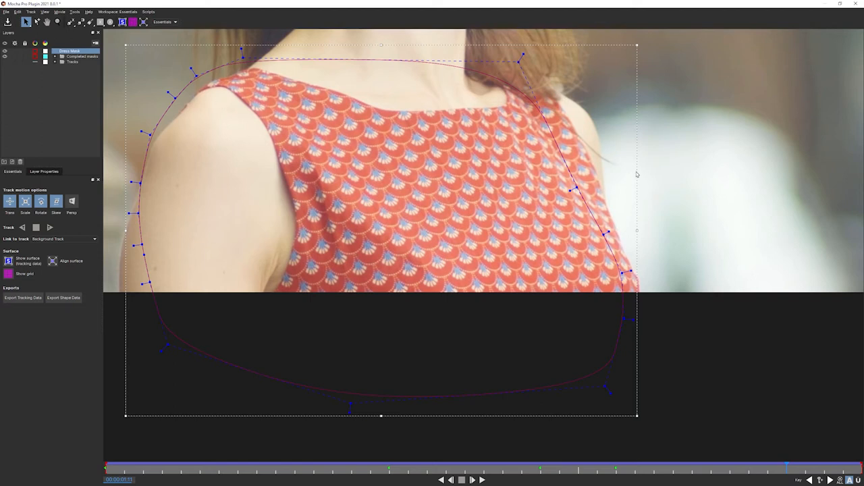
{"action": "mouse_move", "coordinate": [636, 167]}
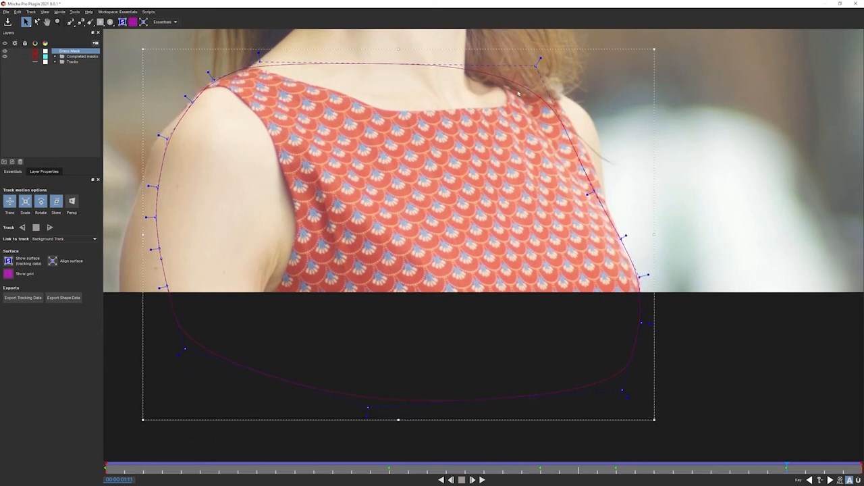
{"action": "mouse_move", "coordinate": [397, 49]}
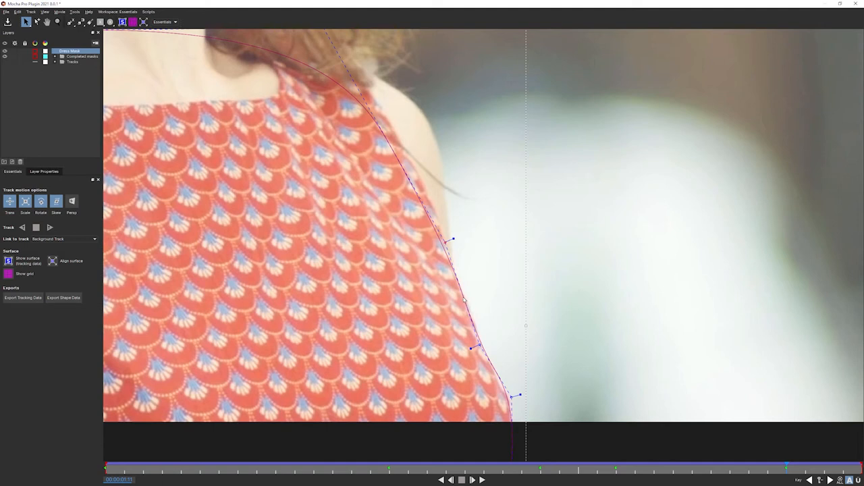
{"action": "mouse_move", "coordinate": [467, 305]}
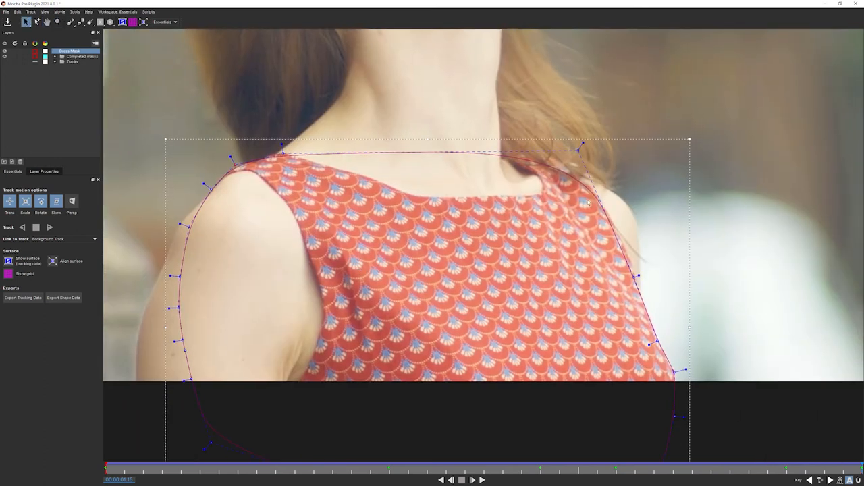
{"action": "mouse_move", "coordinate": [597, 167]}
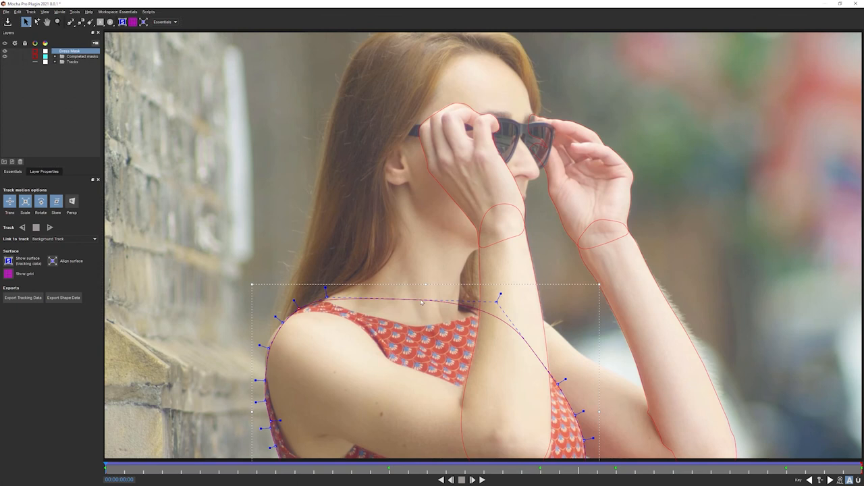
Show the Advanced toolbar and browse the panel toggles in the View menu
{"action": "left_click", "coordinate": [45, 10]}
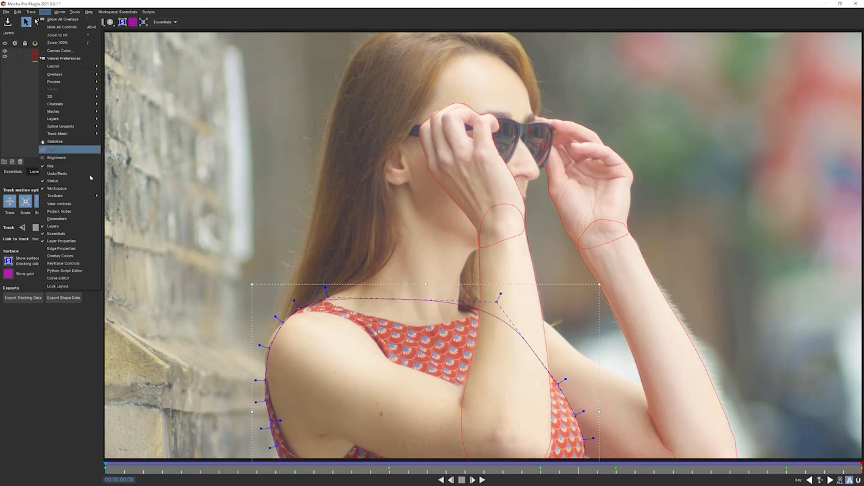
{"action": "mouse_move", "coordinate": [67, 111]}
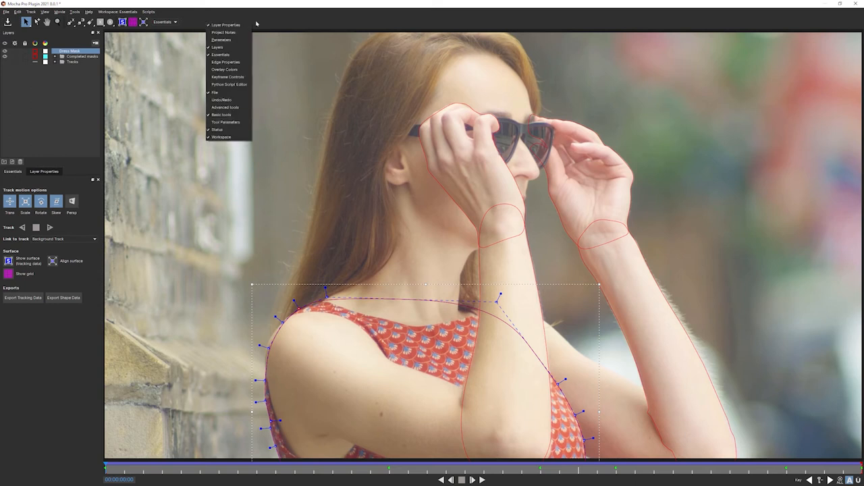
{"action": "mouse_move", "coordinate": [227, 70]}
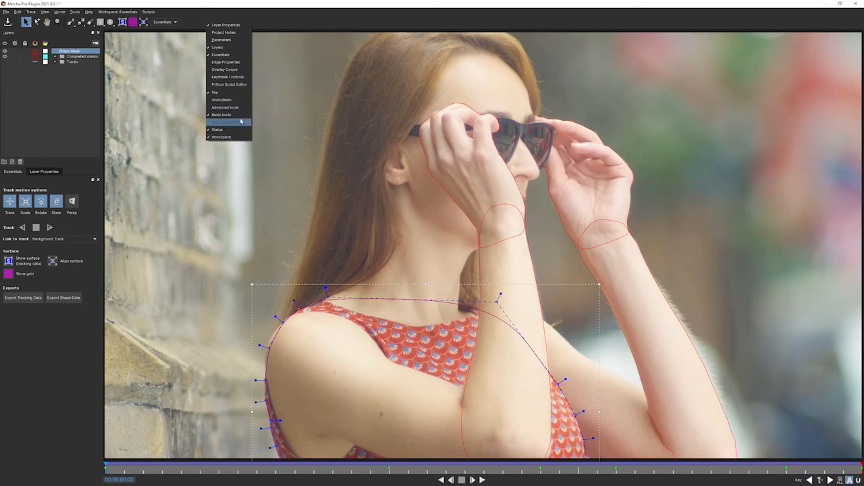
{"action": "left_click", "coordinate": [221, 113]}
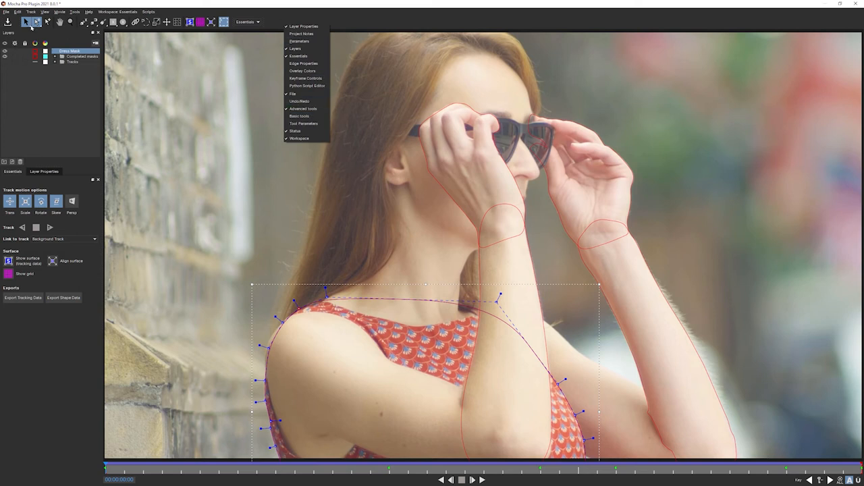
{"action": "mouse_move", "coordinate": [284, 46]}
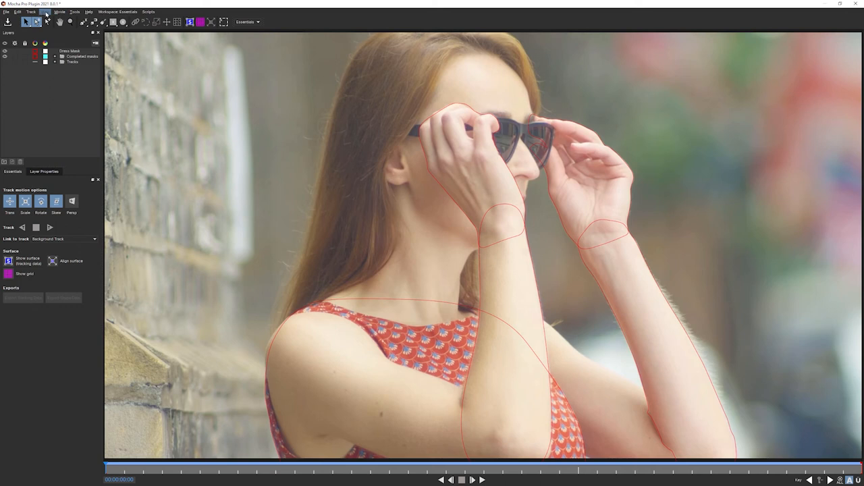
{"action": "left_click", "coordinate": [60, 11]}
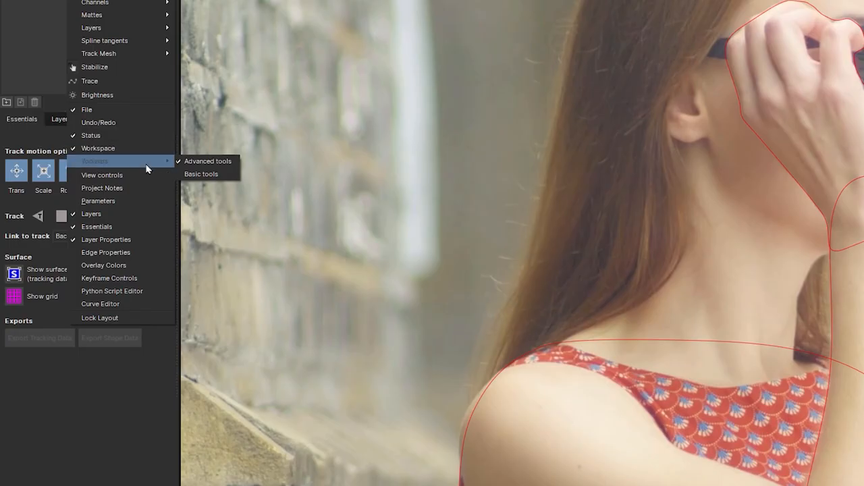
{"action": "mouse_move", "coordinate": [130, 200]}
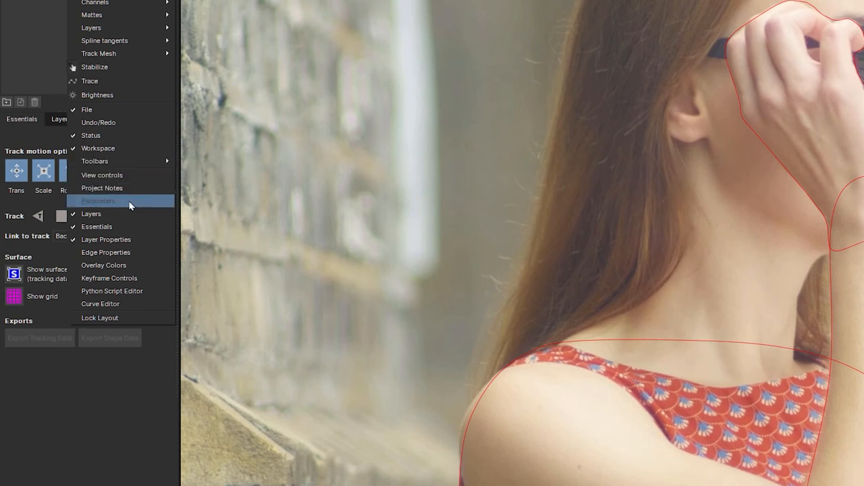
{"action": "mouse_move", "coordinate": [152, 176]}
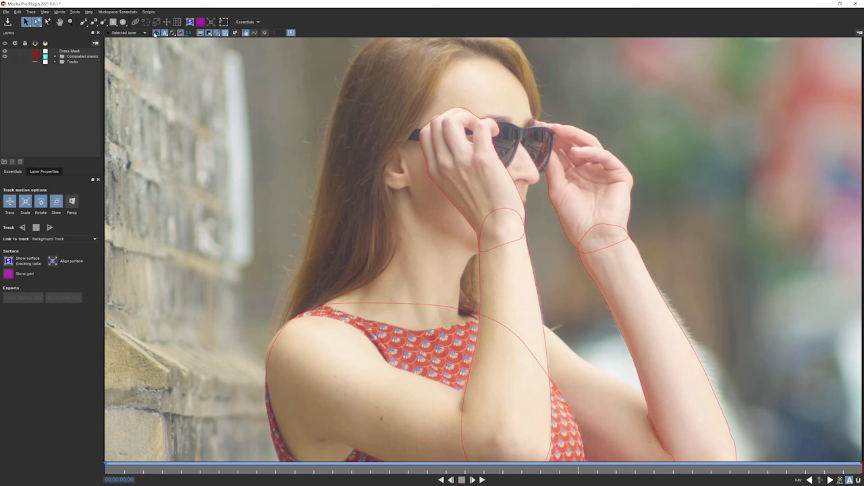
Enable the matte view so the arm masks show as turquoise fills
{"action": "left_click", "coordinate": [175, 33]}
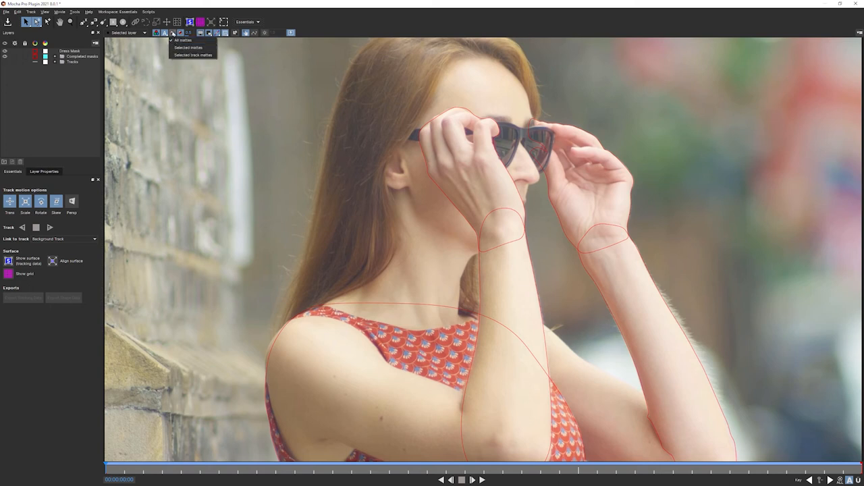
{"action": "left_click", "coordinate": [183, 40]}
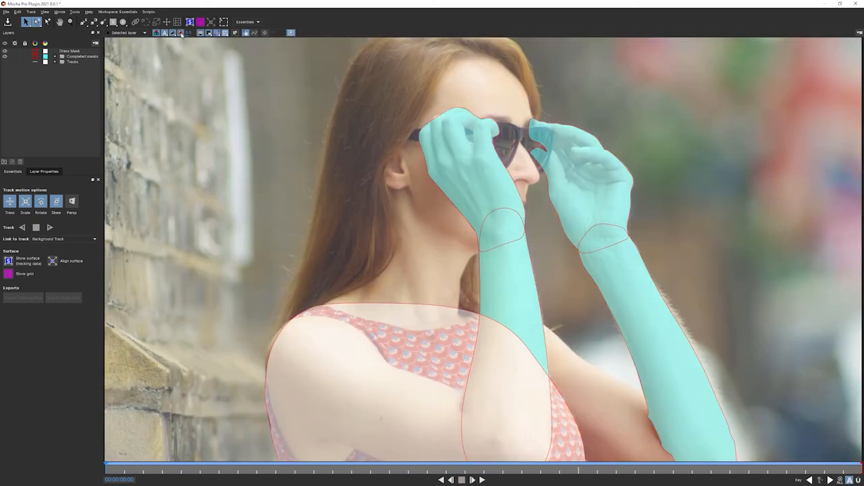
{"action": "left_click", "coordinate": [180, 32]}
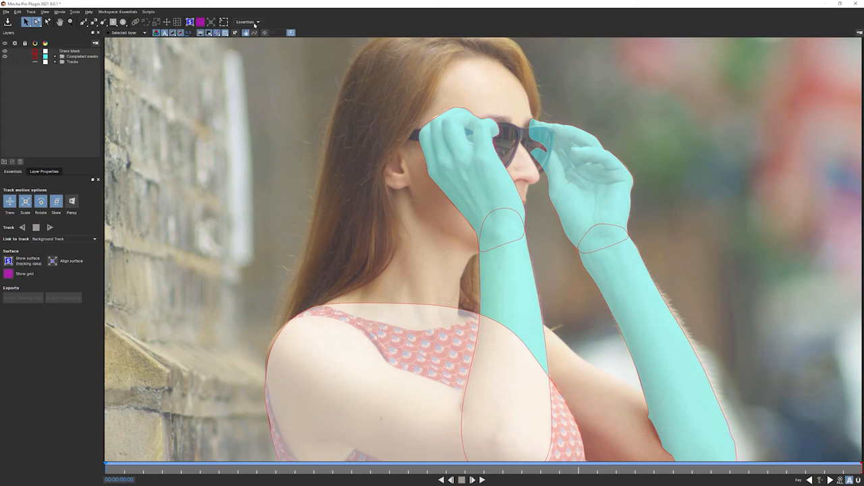
{"action": "mouse_move", "coordinate": [449, 208]}
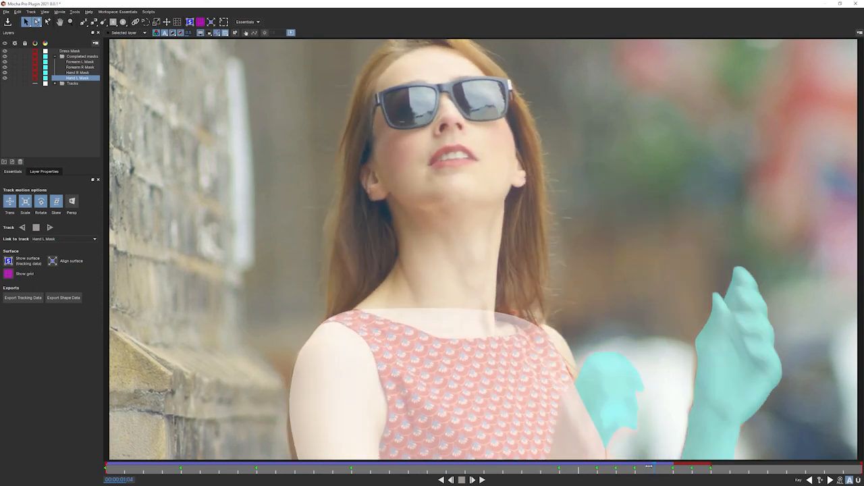
Select the Dress Mask layer and switch off View Mattes, leaving plain outlines
{"action": "left_click", "coordinate": [70, 51]}
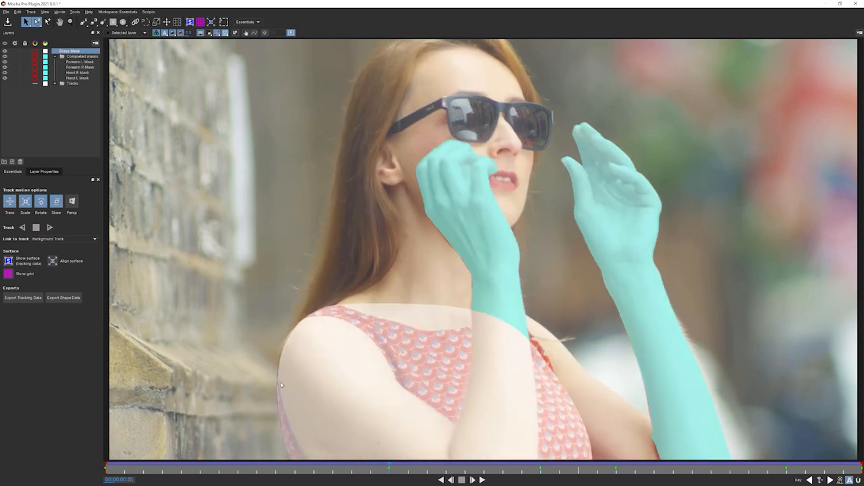
{"action": "left_click", "coordinate": [473, 479]}
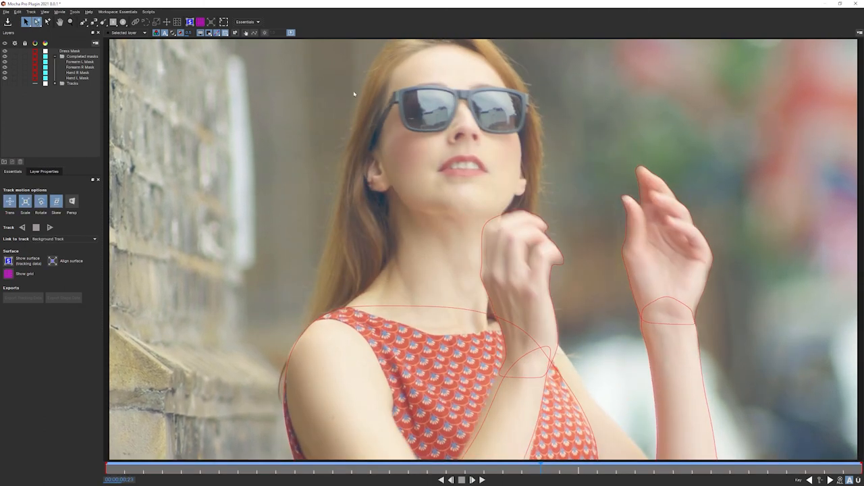
{"action": "mouse_move", "coordinate": [295, 111]}
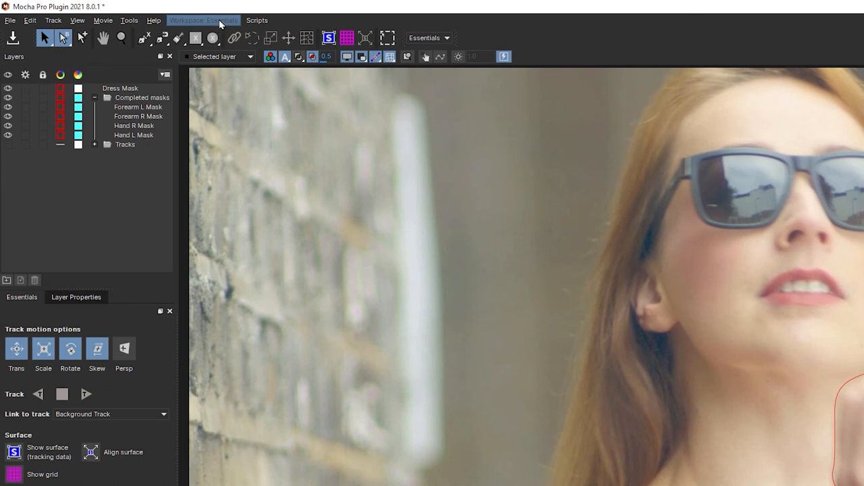
Add a custom layout named 'Ben' in the Manage custom layouts dialog and close it
{"action": "left_click", "coordinate": [204, 20]}
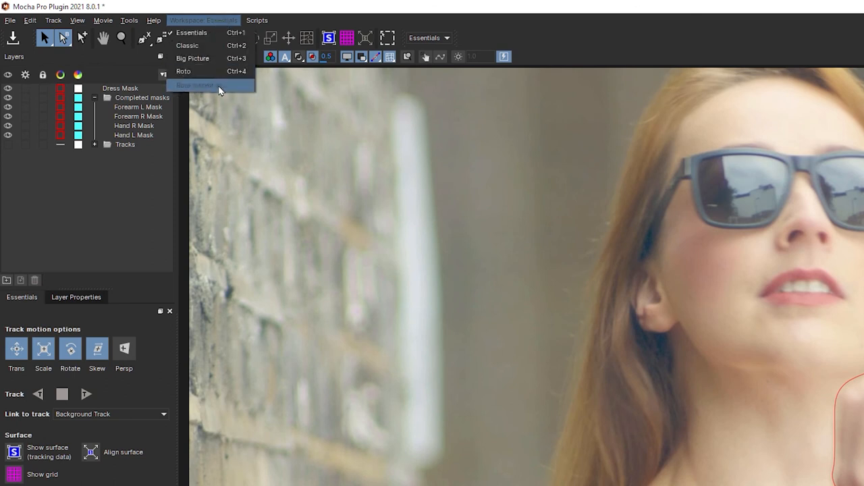
{"action": "left_click", "coordinate": [194, 85]}
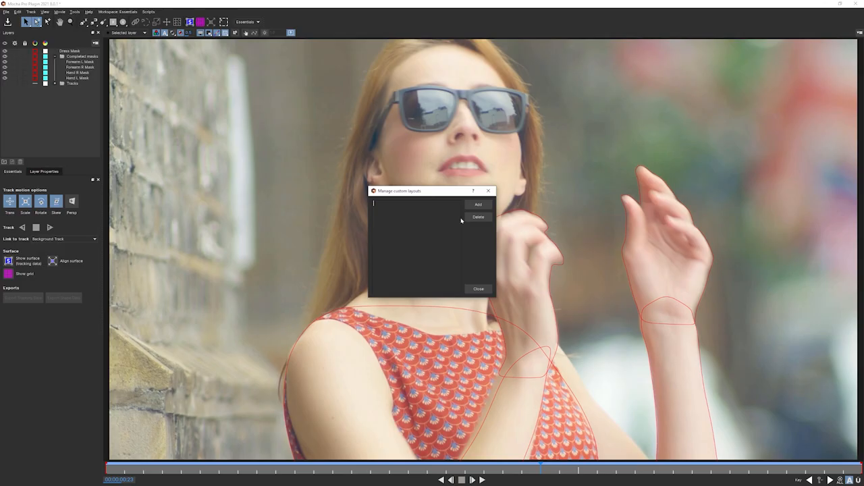
{"action": "type", "text": "Ben Roto"}
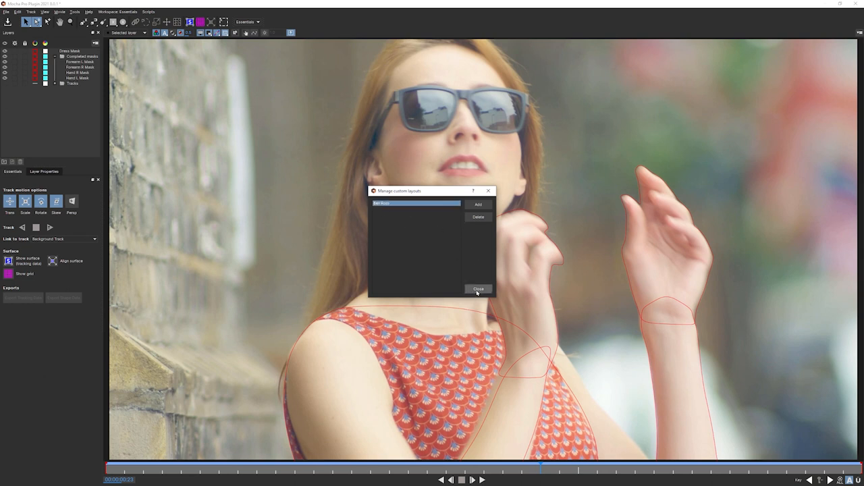
{"action": "left_click", "coordinate": [478, 289]}
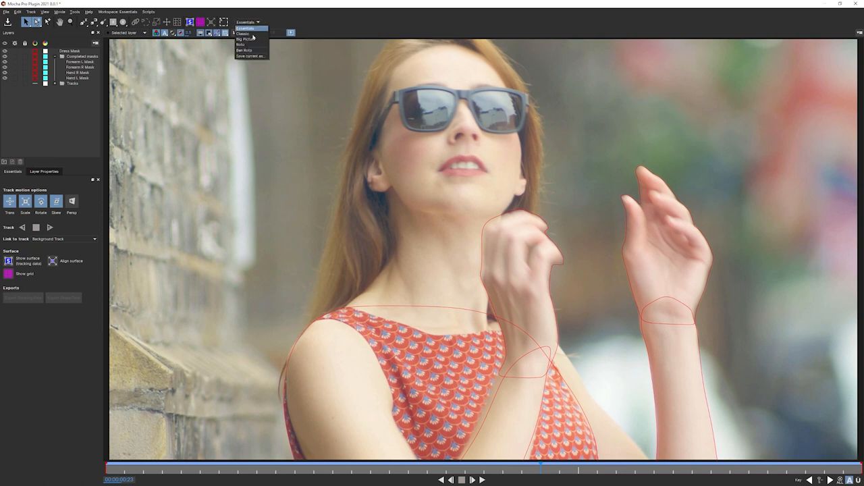
Switch to a different workspace preset, then back to the saved custom layout
{"action": "left_click", "coordinate": [240, 34]}
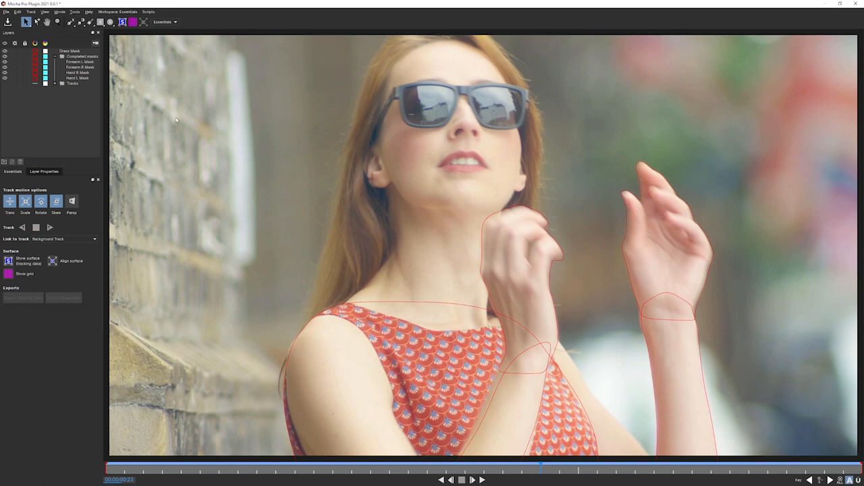
{"action": "left_click", "coordinate": [163, 21]}
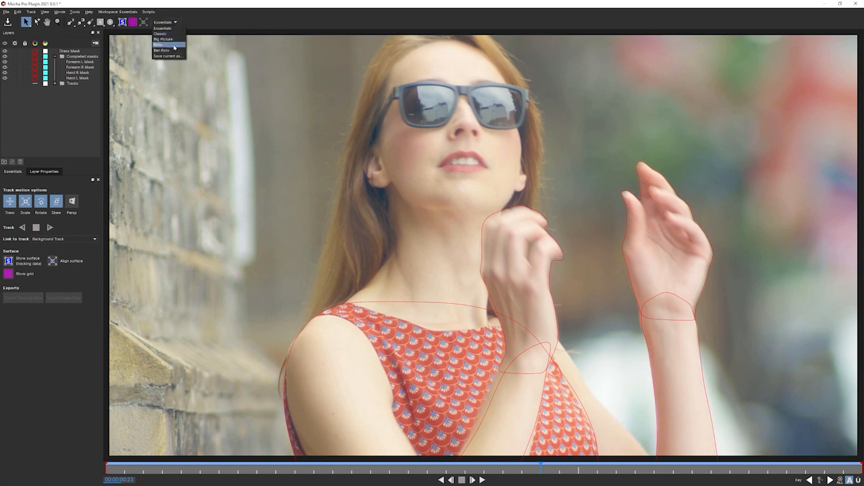
{"action": "left_click", "coordinate": [162, 50]}
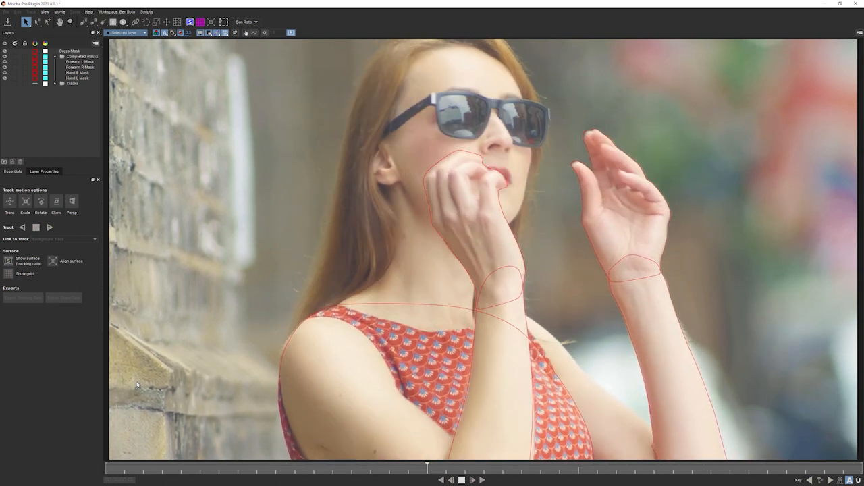
Jump the timeline to a frame where she tilts her head back to check the dress outline
{"action": "left_click", "coordinate": [473, 479]}
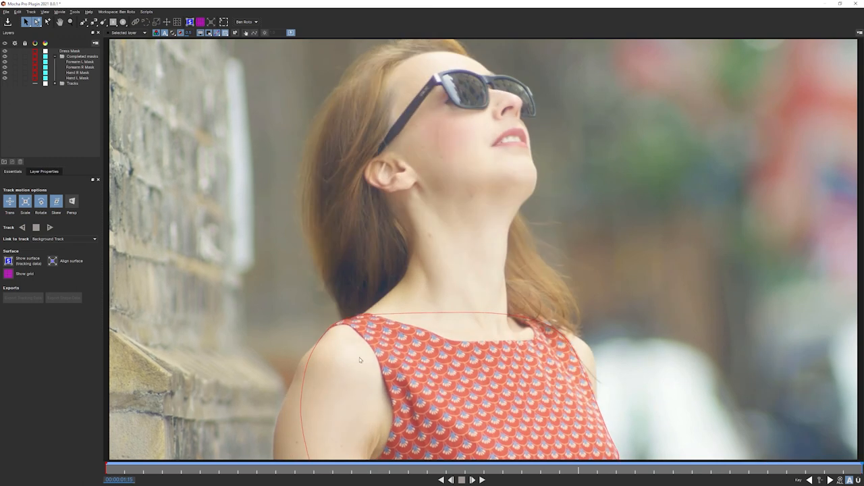
{"action": "mouse_move", "coordinate": [348, 388]}
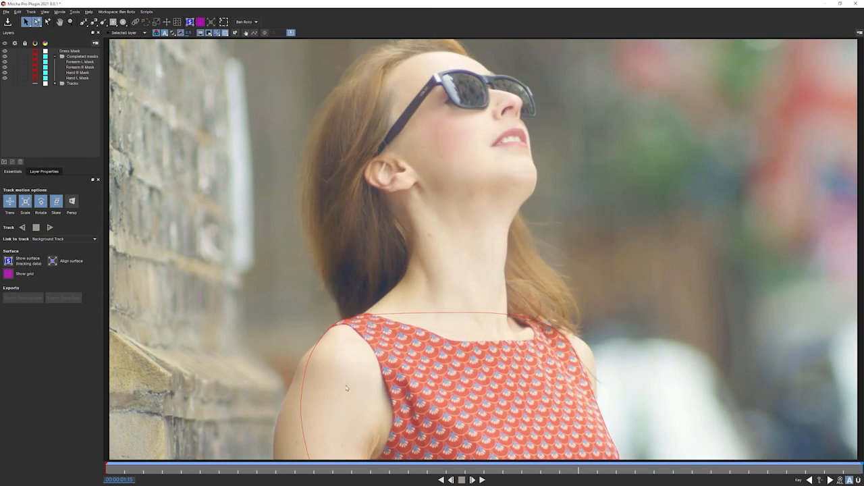